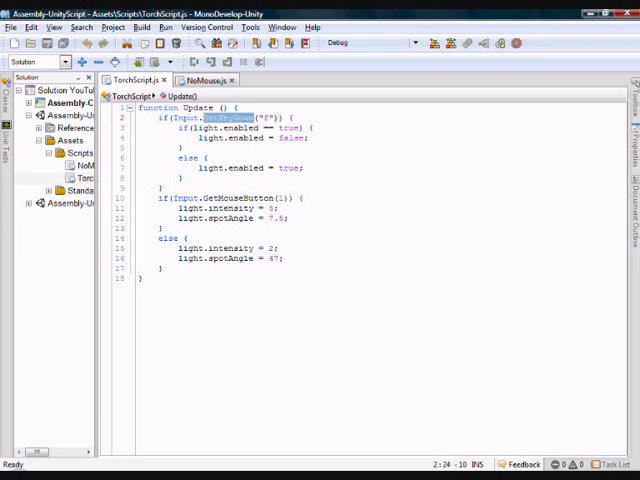
Set the walking-bob clip's wrap mode so the torch bob repeats continuously
left_click(204, 80)
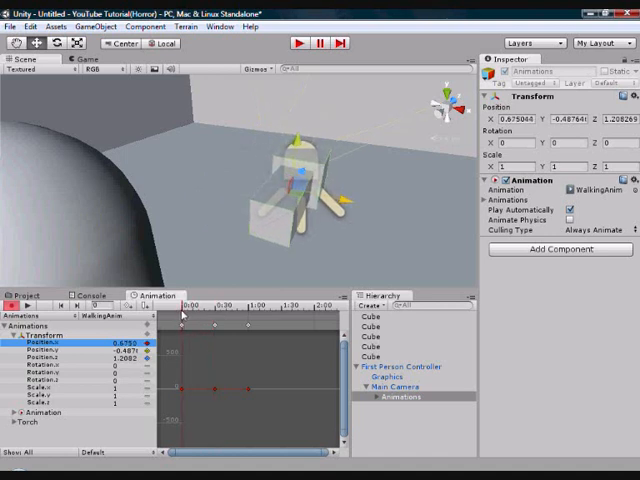
left_click(124, 452)
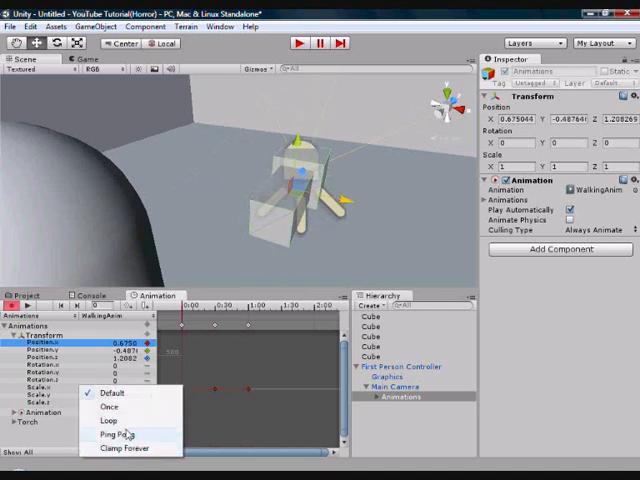